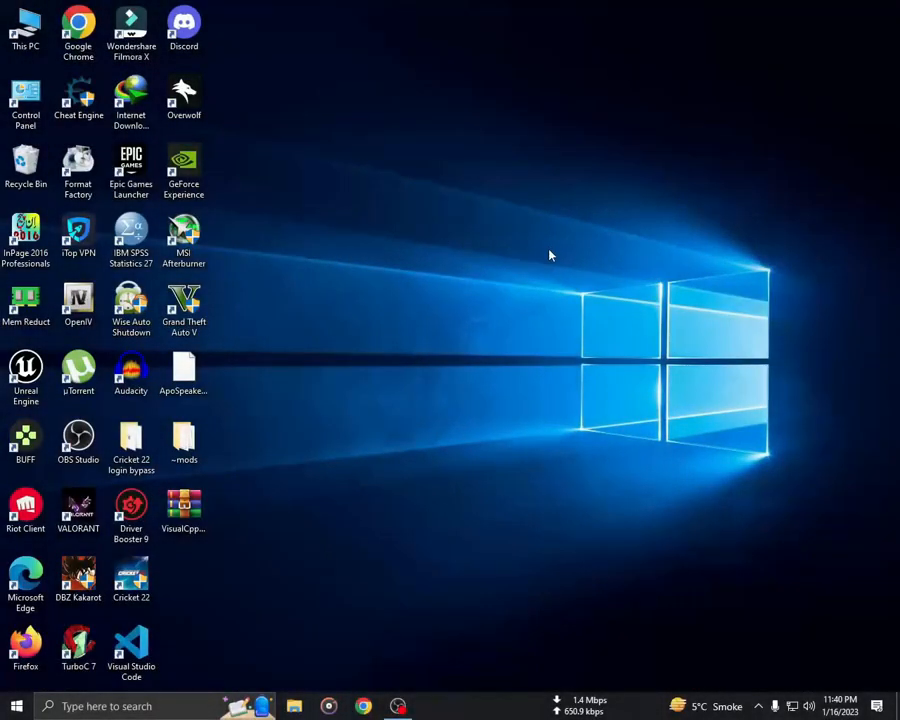
Step: Reveal the VisualCpp installer's folder via the desktop shortcut's file location
right_click(184, 510)
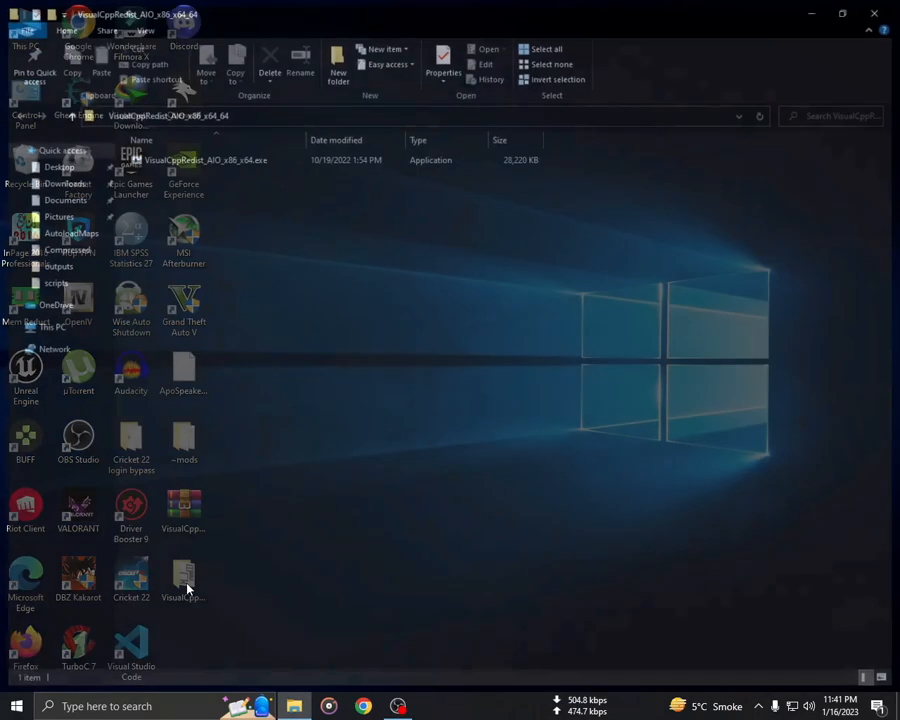
Step: Run VisualCppRedist_AIO_x86_x64 and finish once installation is complete
click(200, 160)
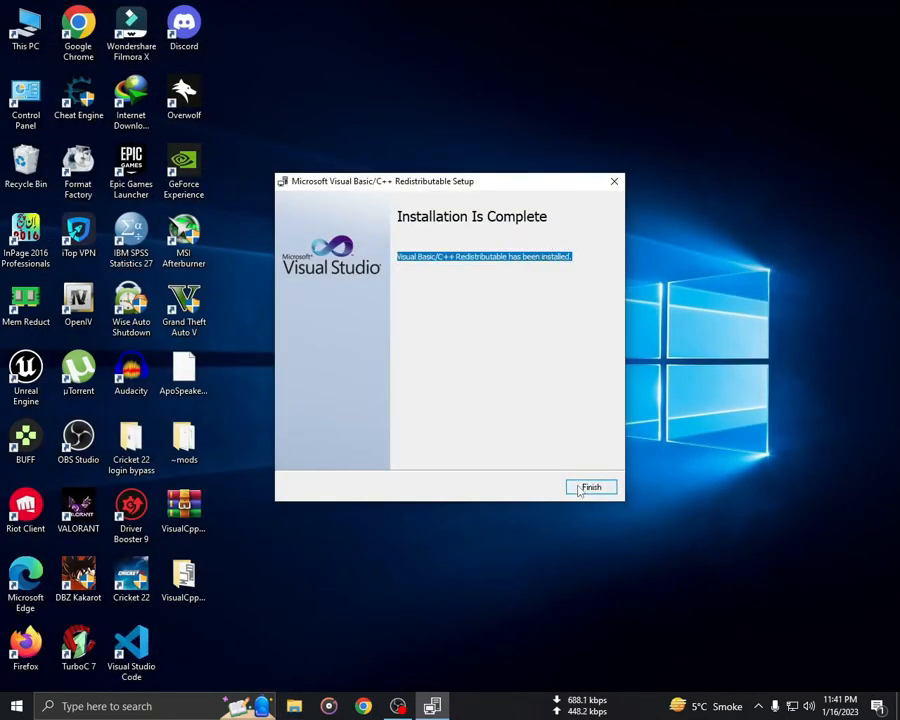
click(592, 488)
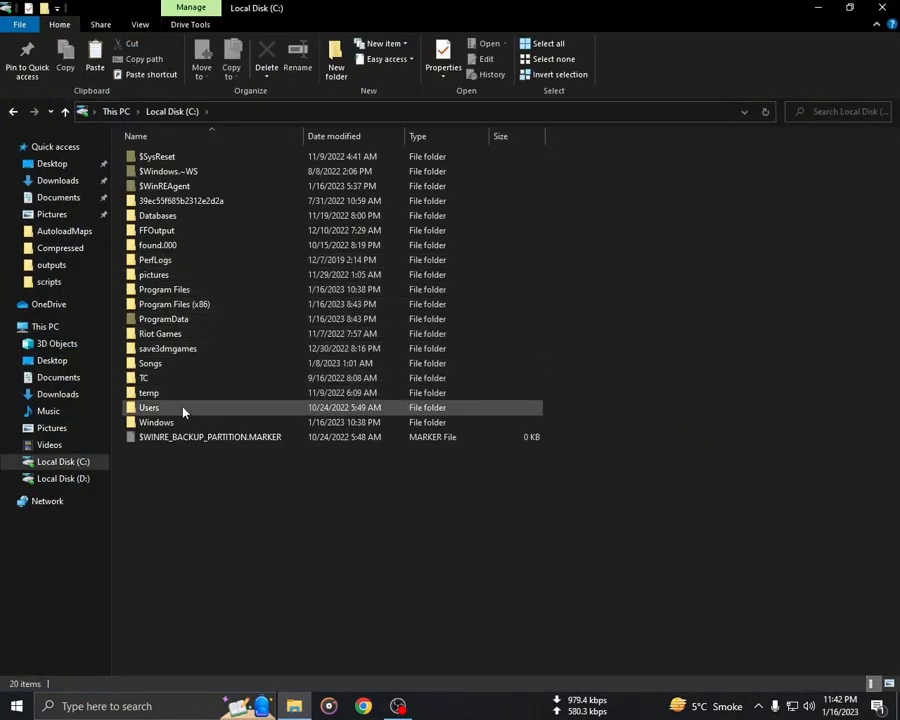
Step: Paste the copied DLL files into C:\Windows\System32
double_click(156, 420)
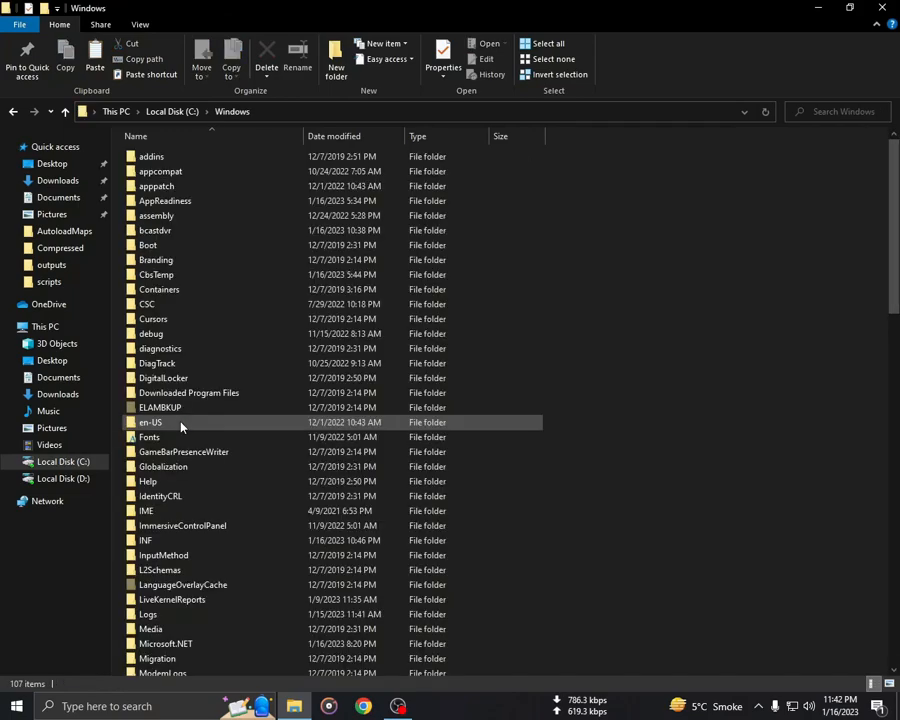
scroll(down, 3)
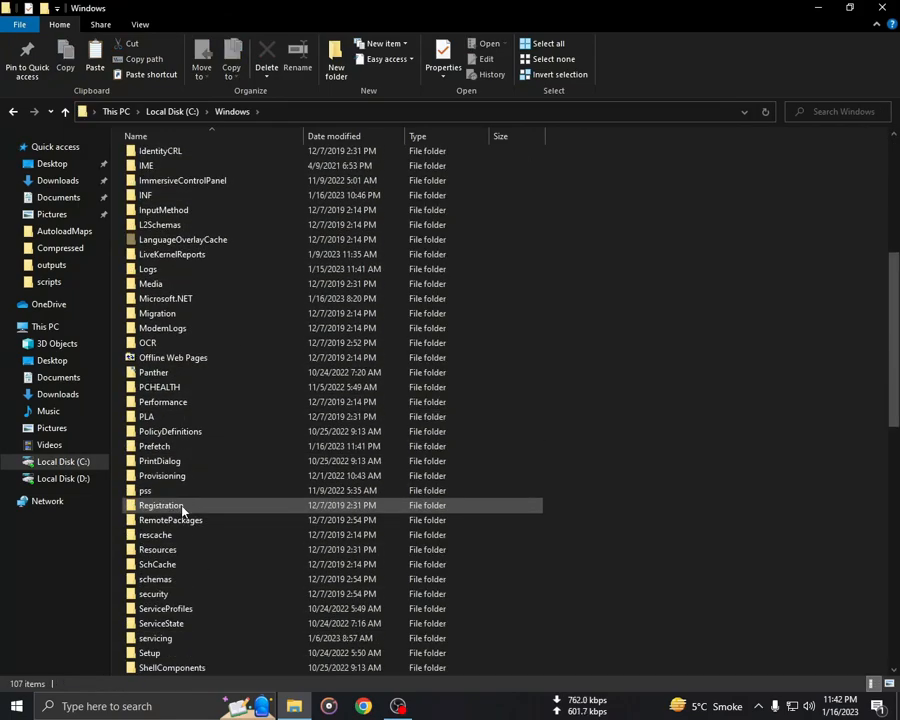
scroll(down, 3)
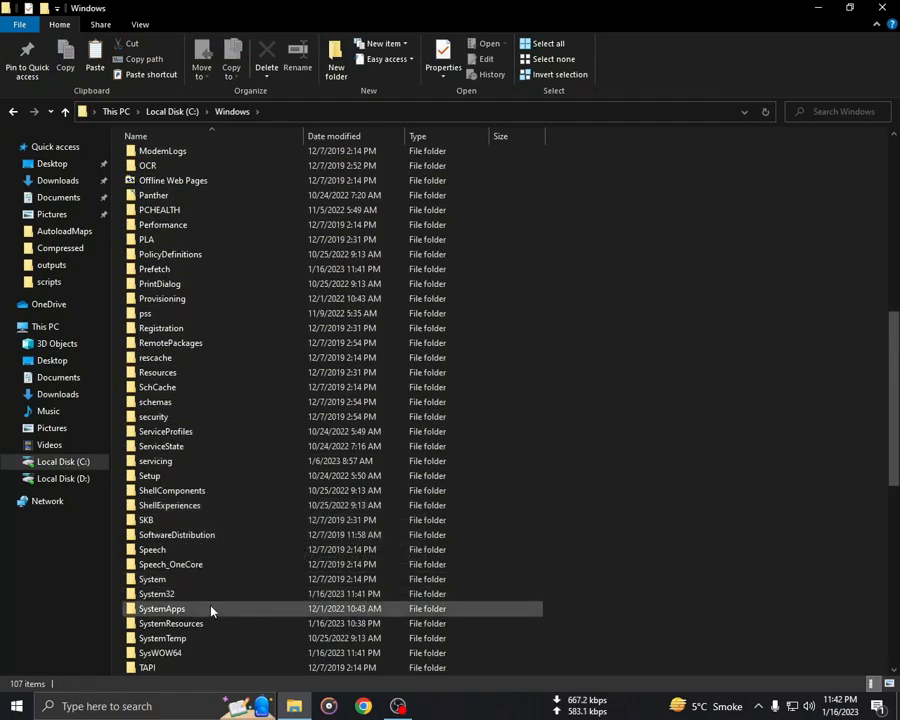
double_click(156, 592)
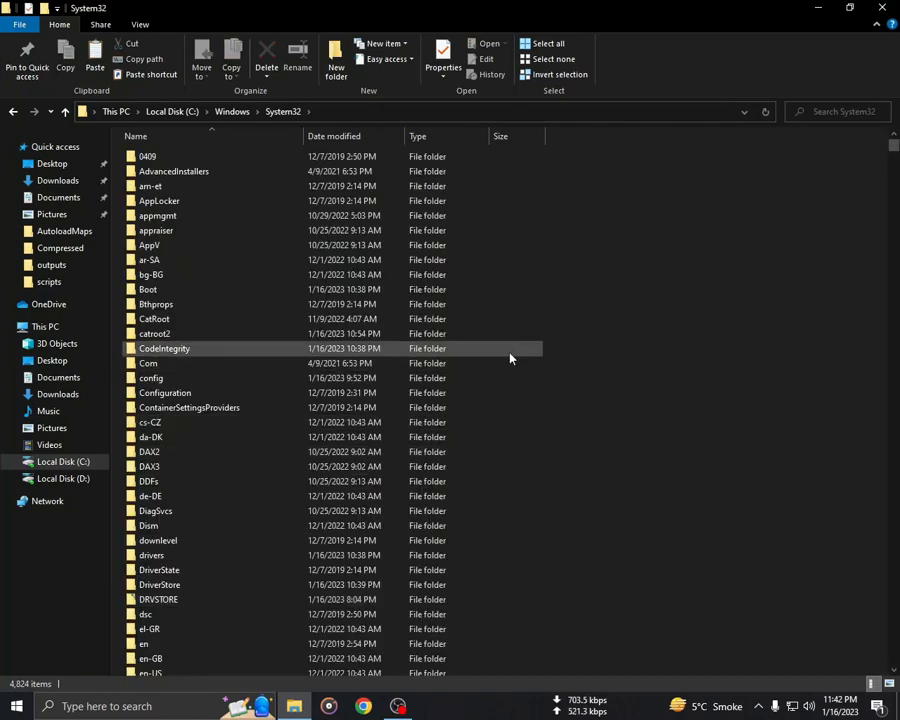
right_click(510, 358)
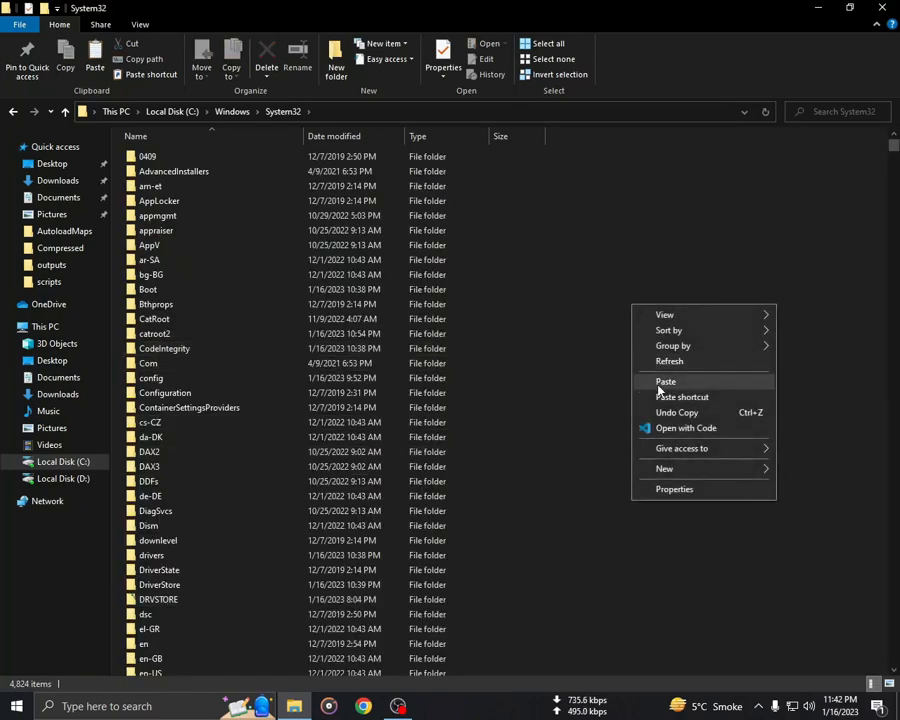
click(666, 382)
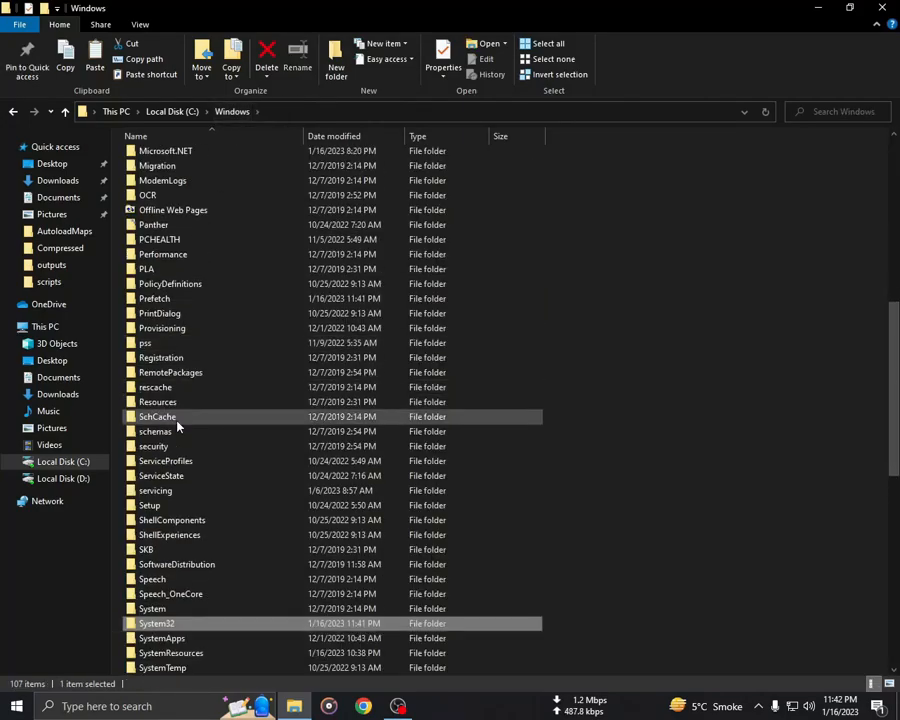
Step: Paste the two DLLs into SysWOW64, replacing the existing same-named files
scroll(down, 3)
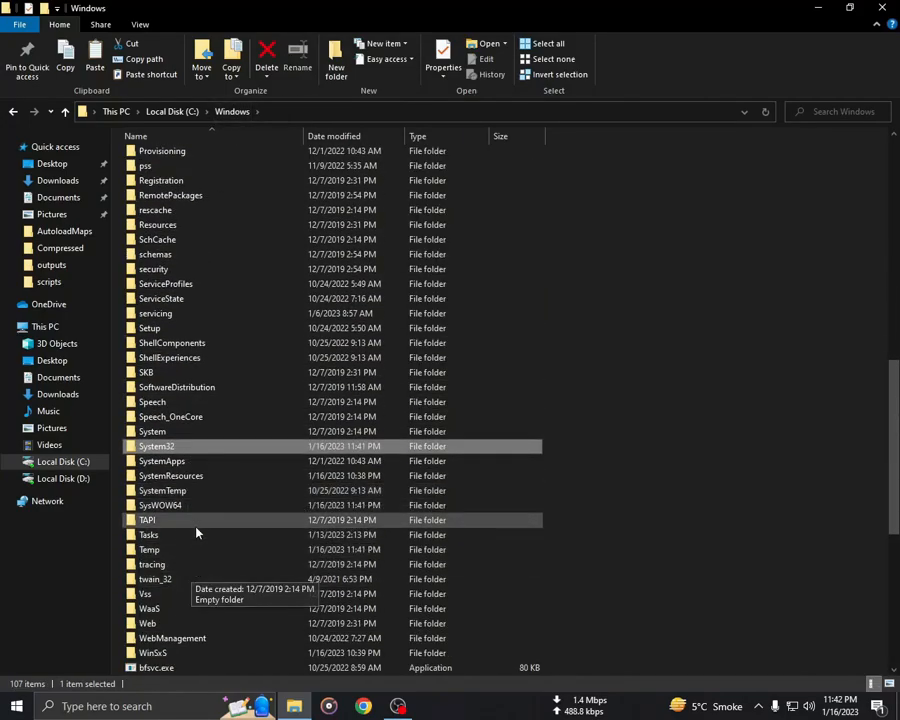
double_click(160, 504)
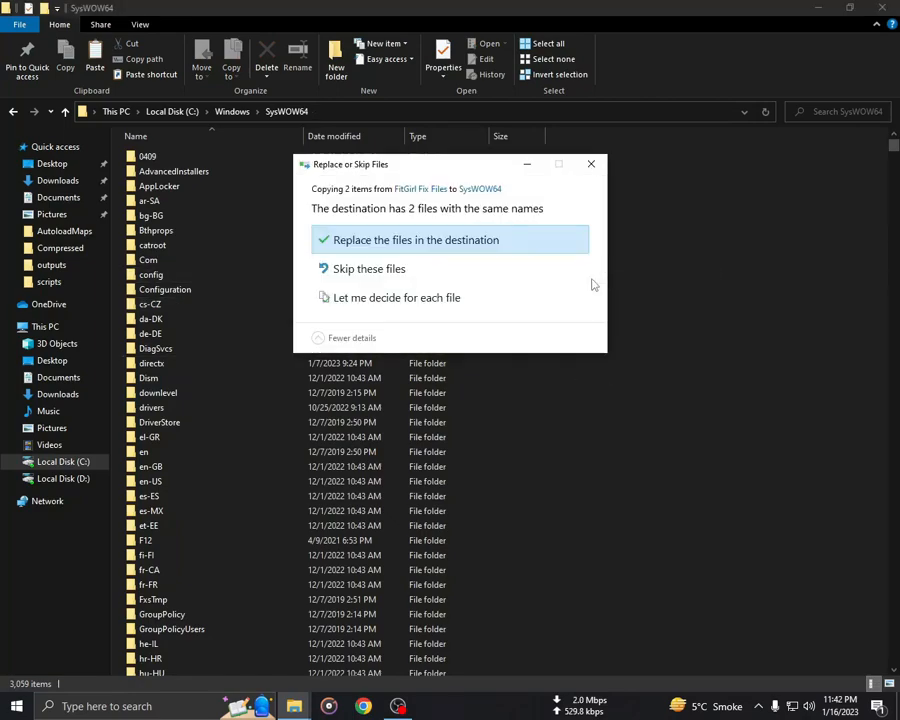
click(416, 240)
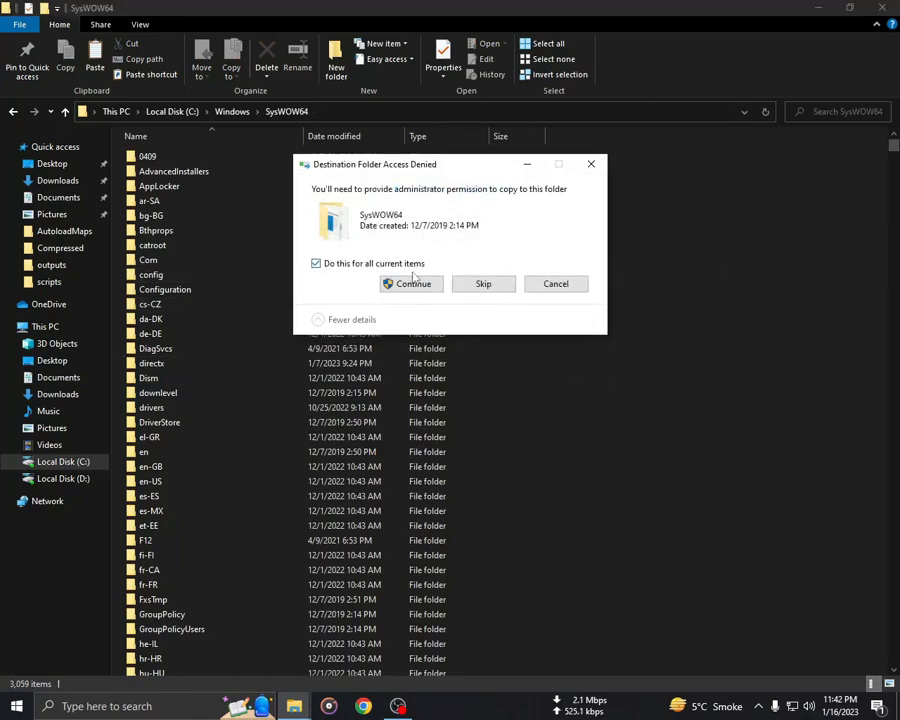